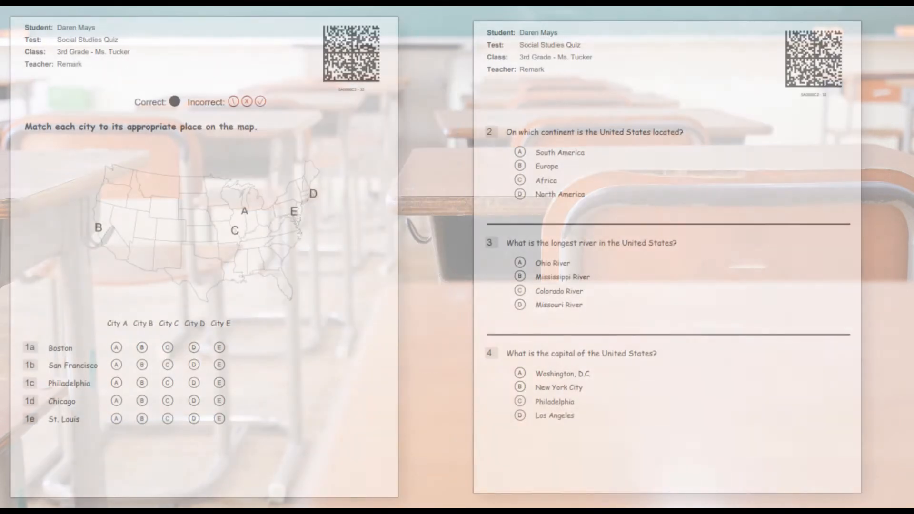
{"action": "left_click", "coordinate": [203, 227]}
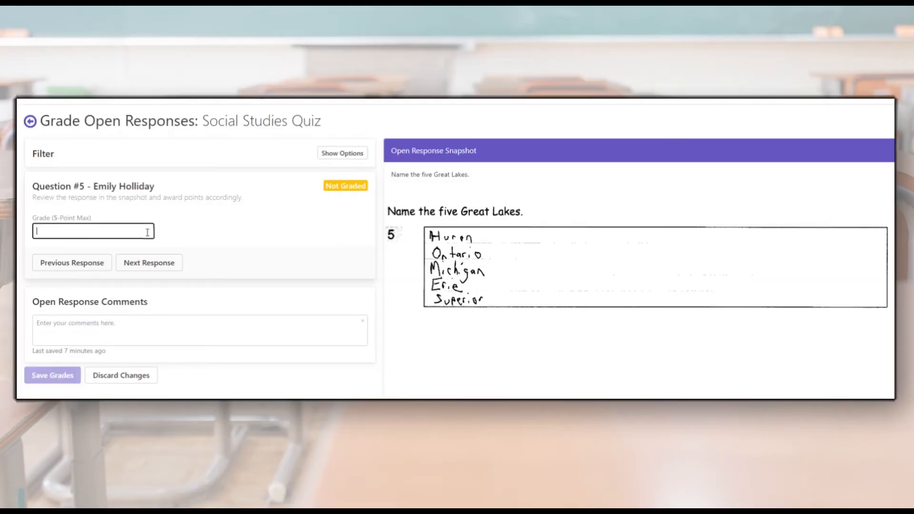
{"action": "type", "text": "5"}
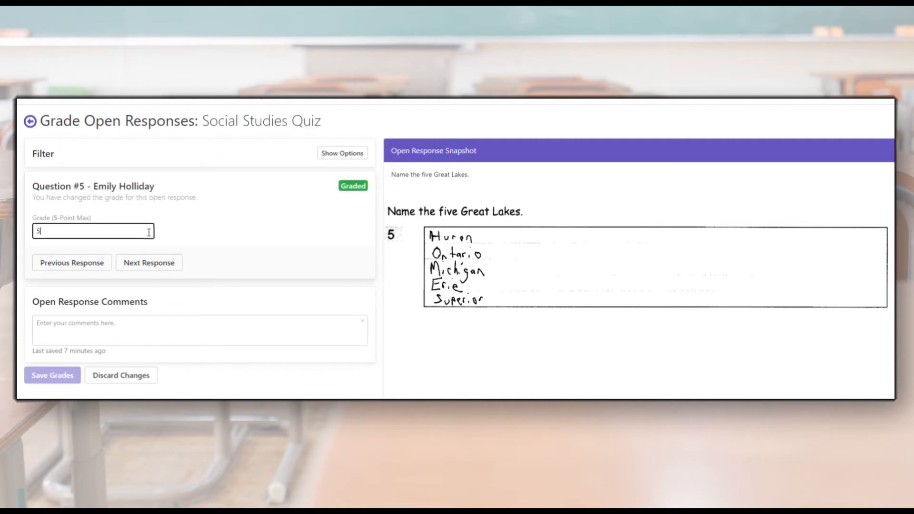
{"action": "left_click", "coordinate": [148, 263]}
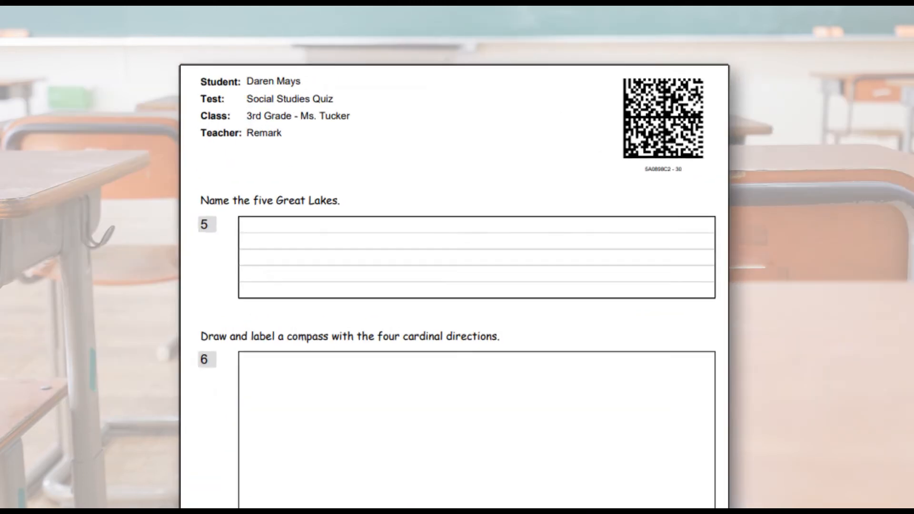
{"action": "left_click", "coordinate": [394, 149]}
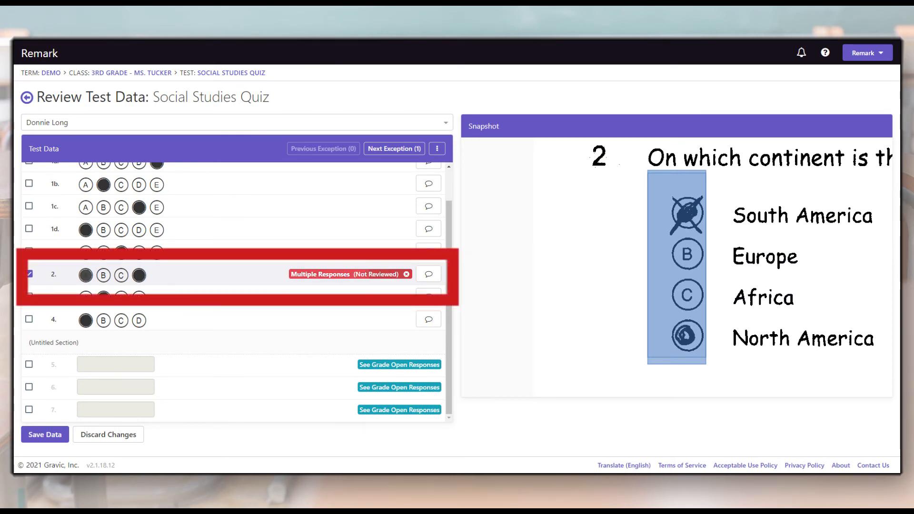
{"action": "left_click", "coordinate": [85, 274]}
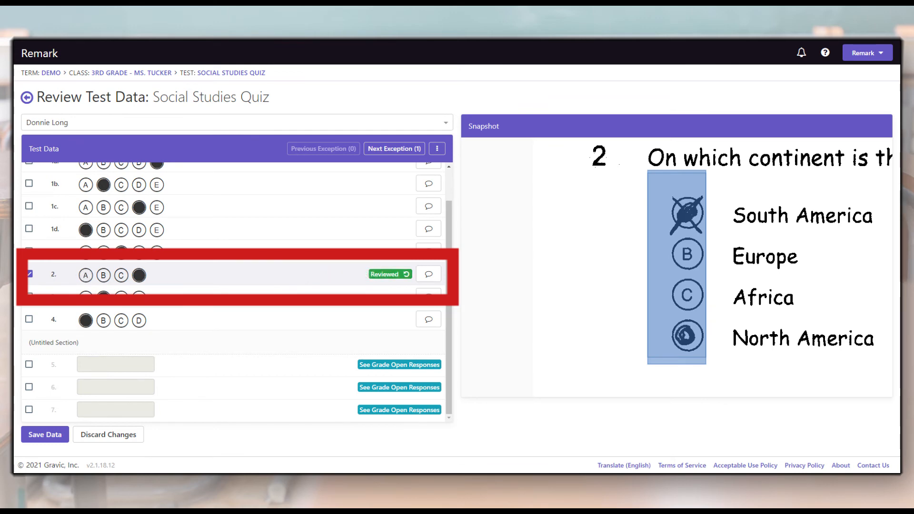